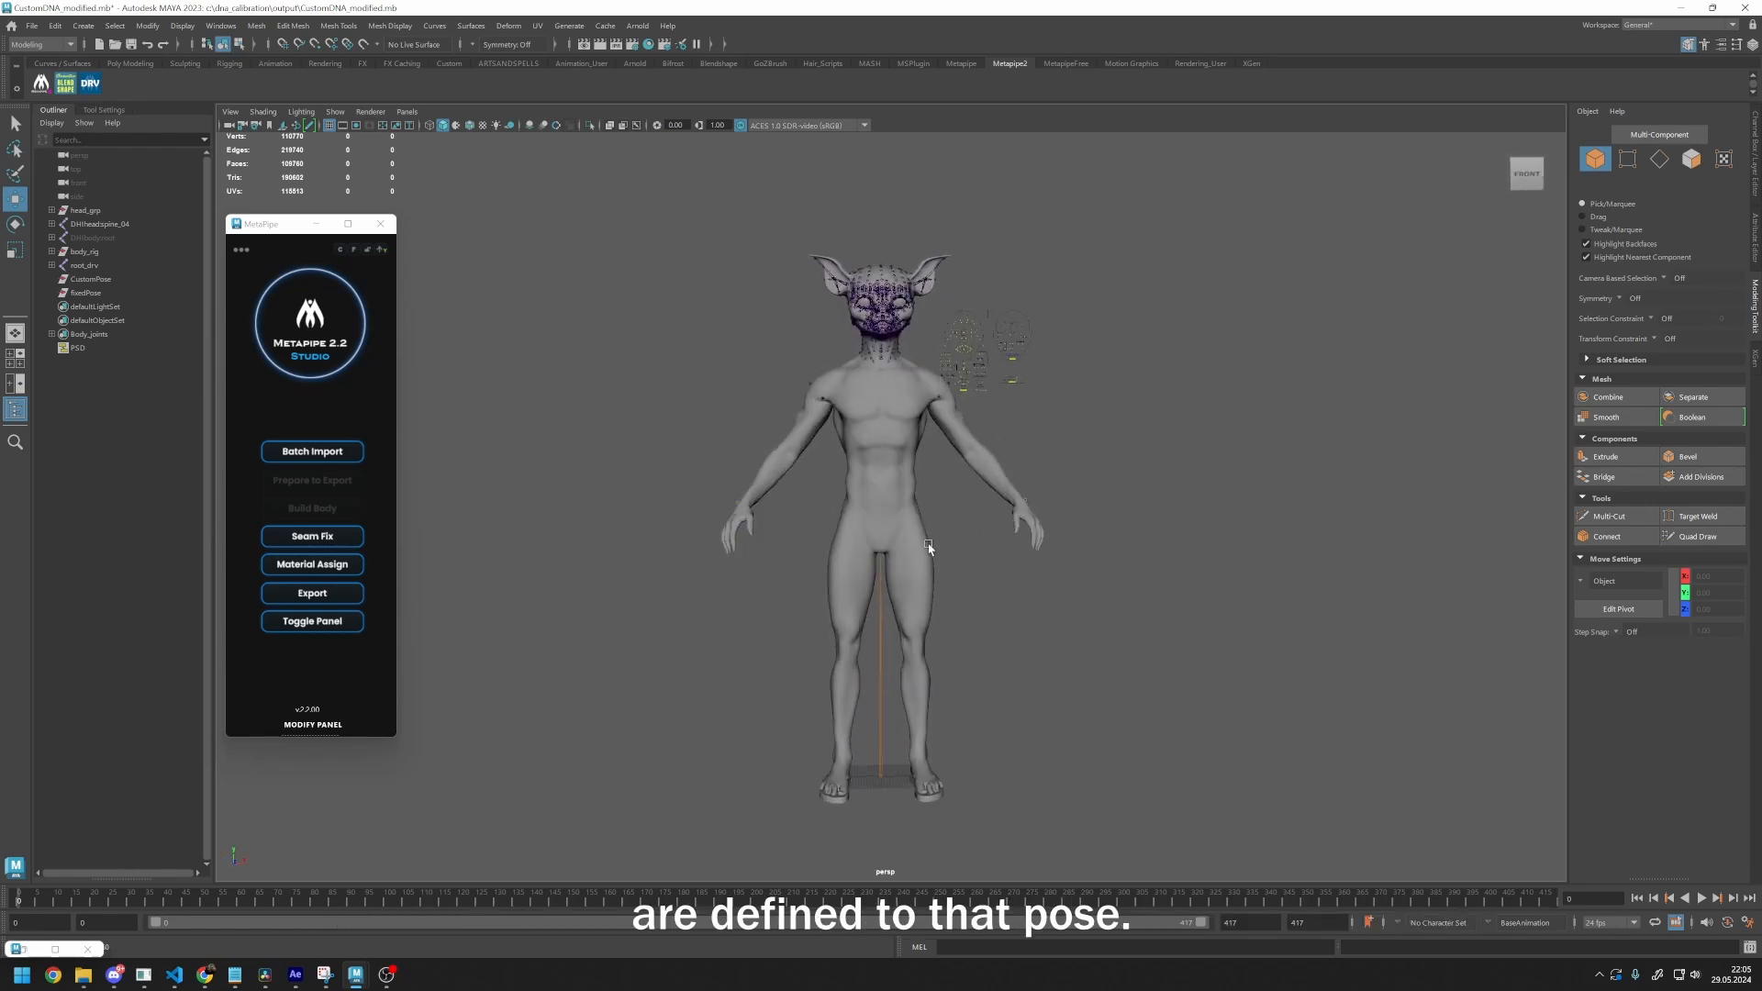
Build a MetaPipe body from the selected creature body mesh with the chosen build method
{"action": "left_click", "coordinate": [312, 508]}
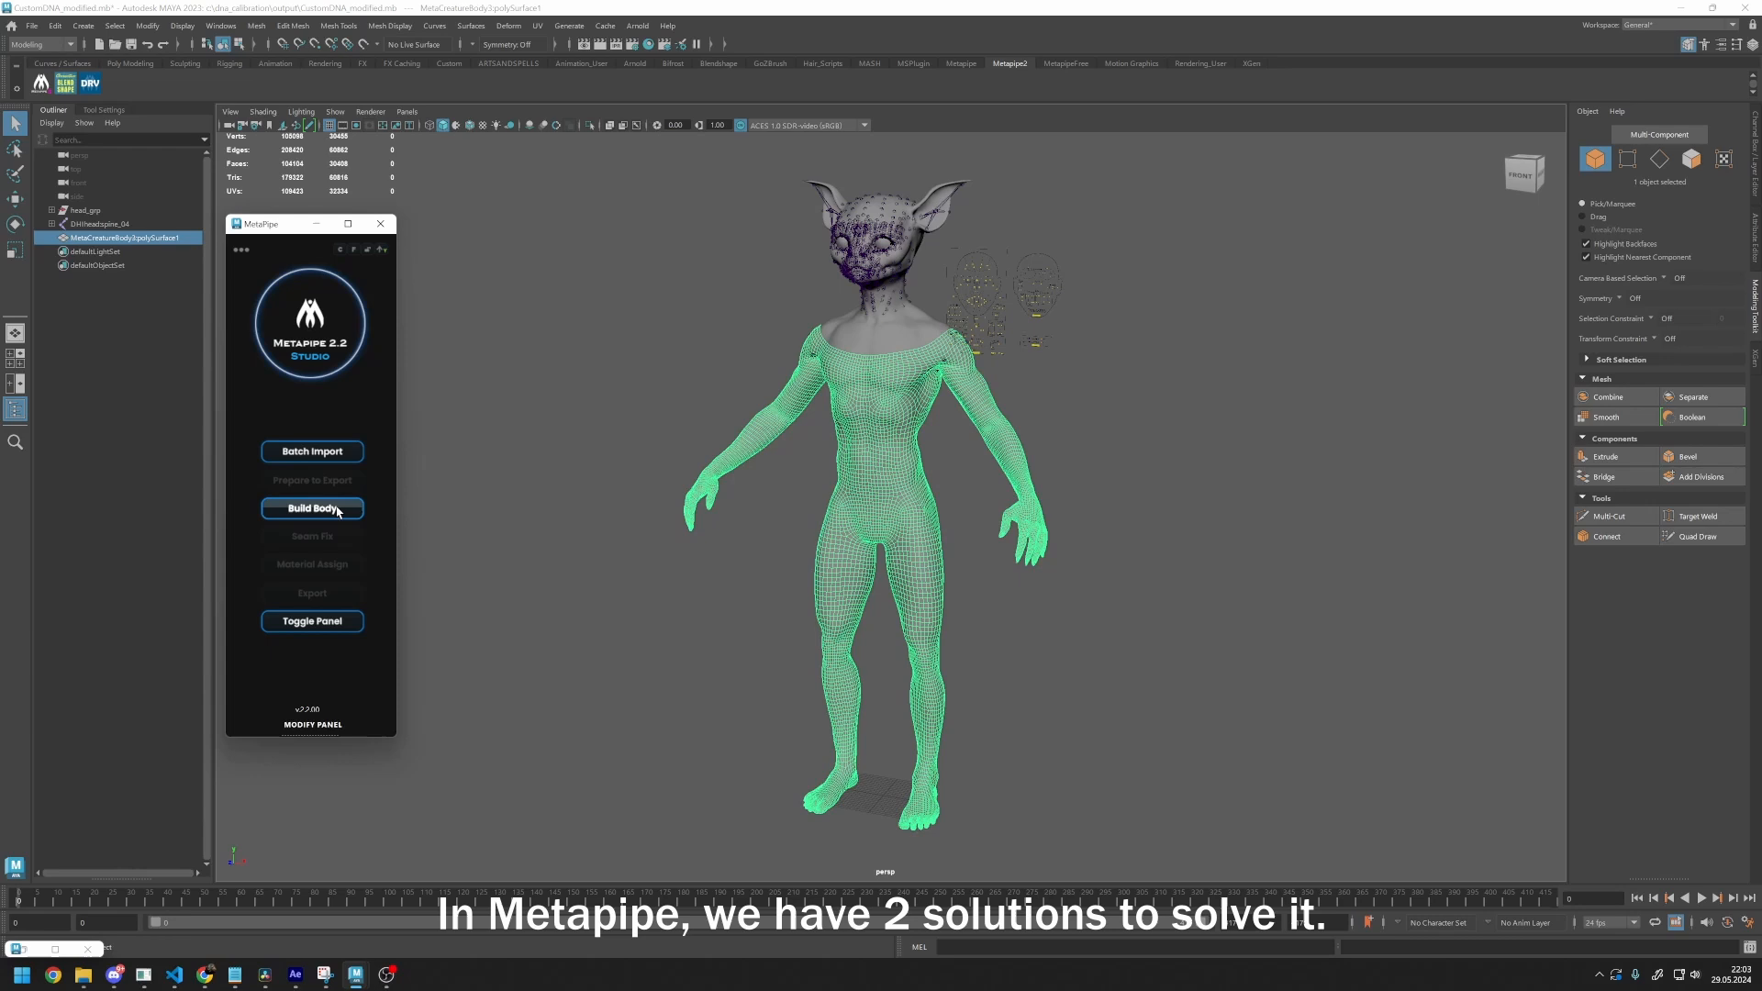
{"action": "left_click", "coordinate": [312, 508]}
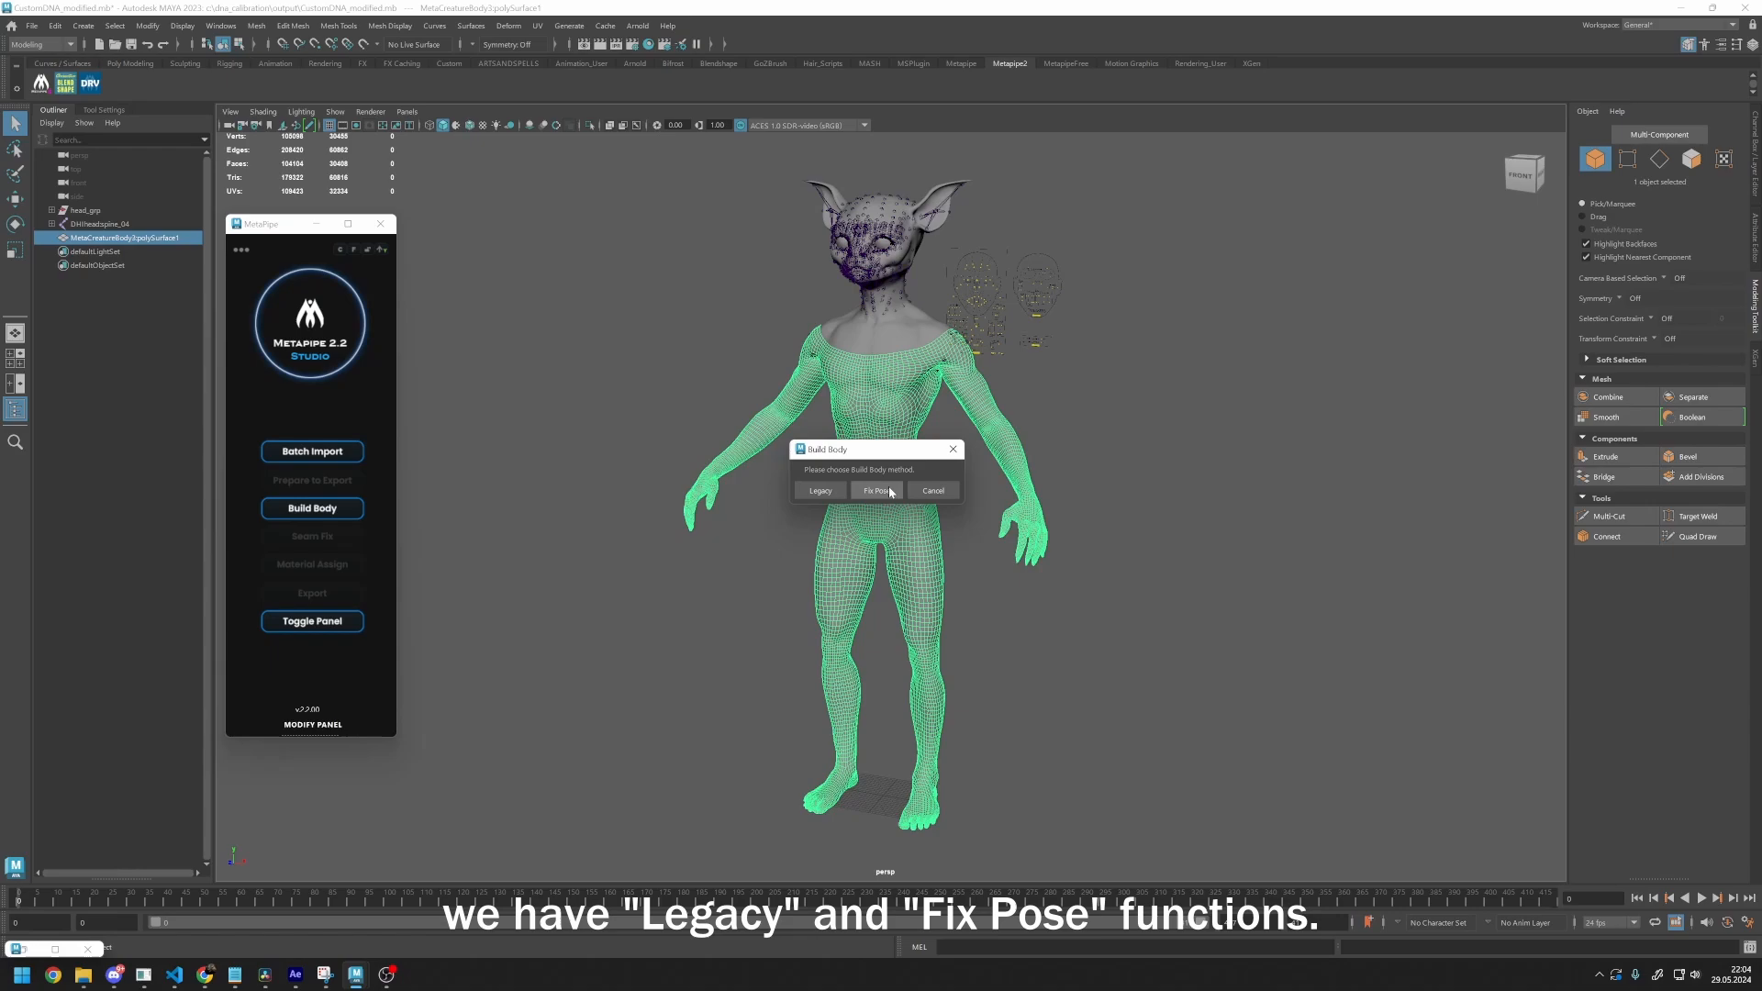
{"action": "left_click", "coordinate": [878, 490]}
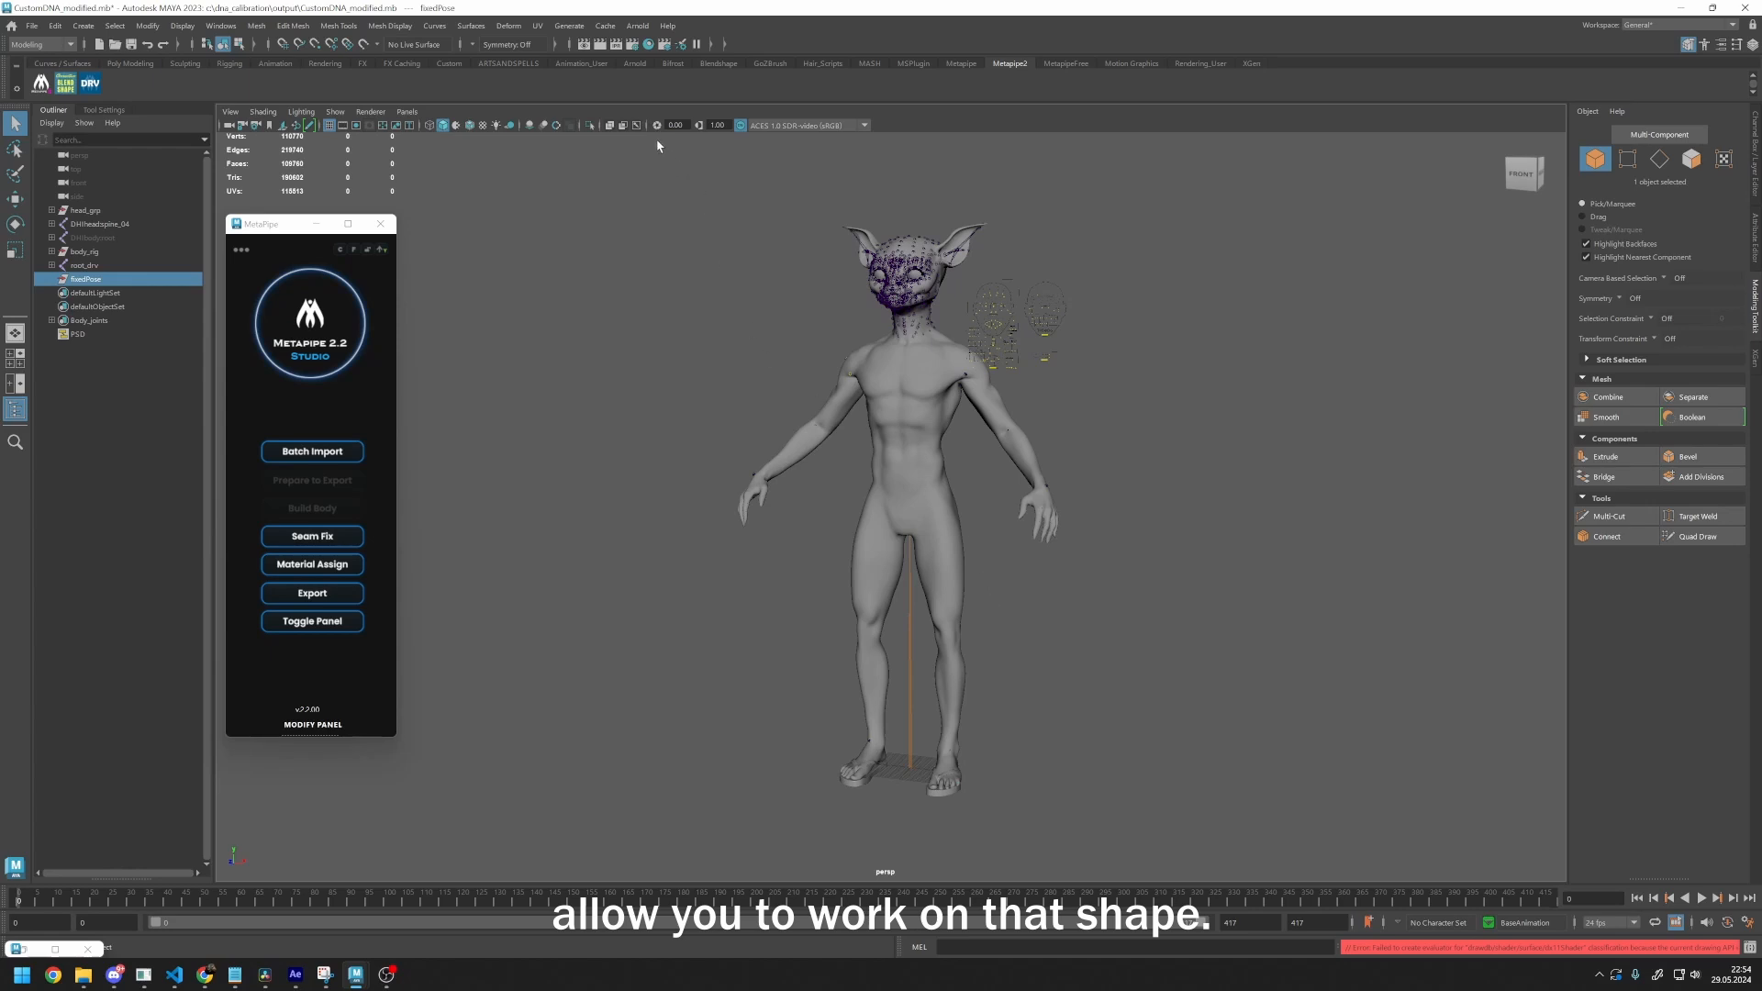
Rebuild the body with the Fix Pose method and compare it against the MetaHuman pose reference
{"action": "left_click", "coordinate": [312, 508]}
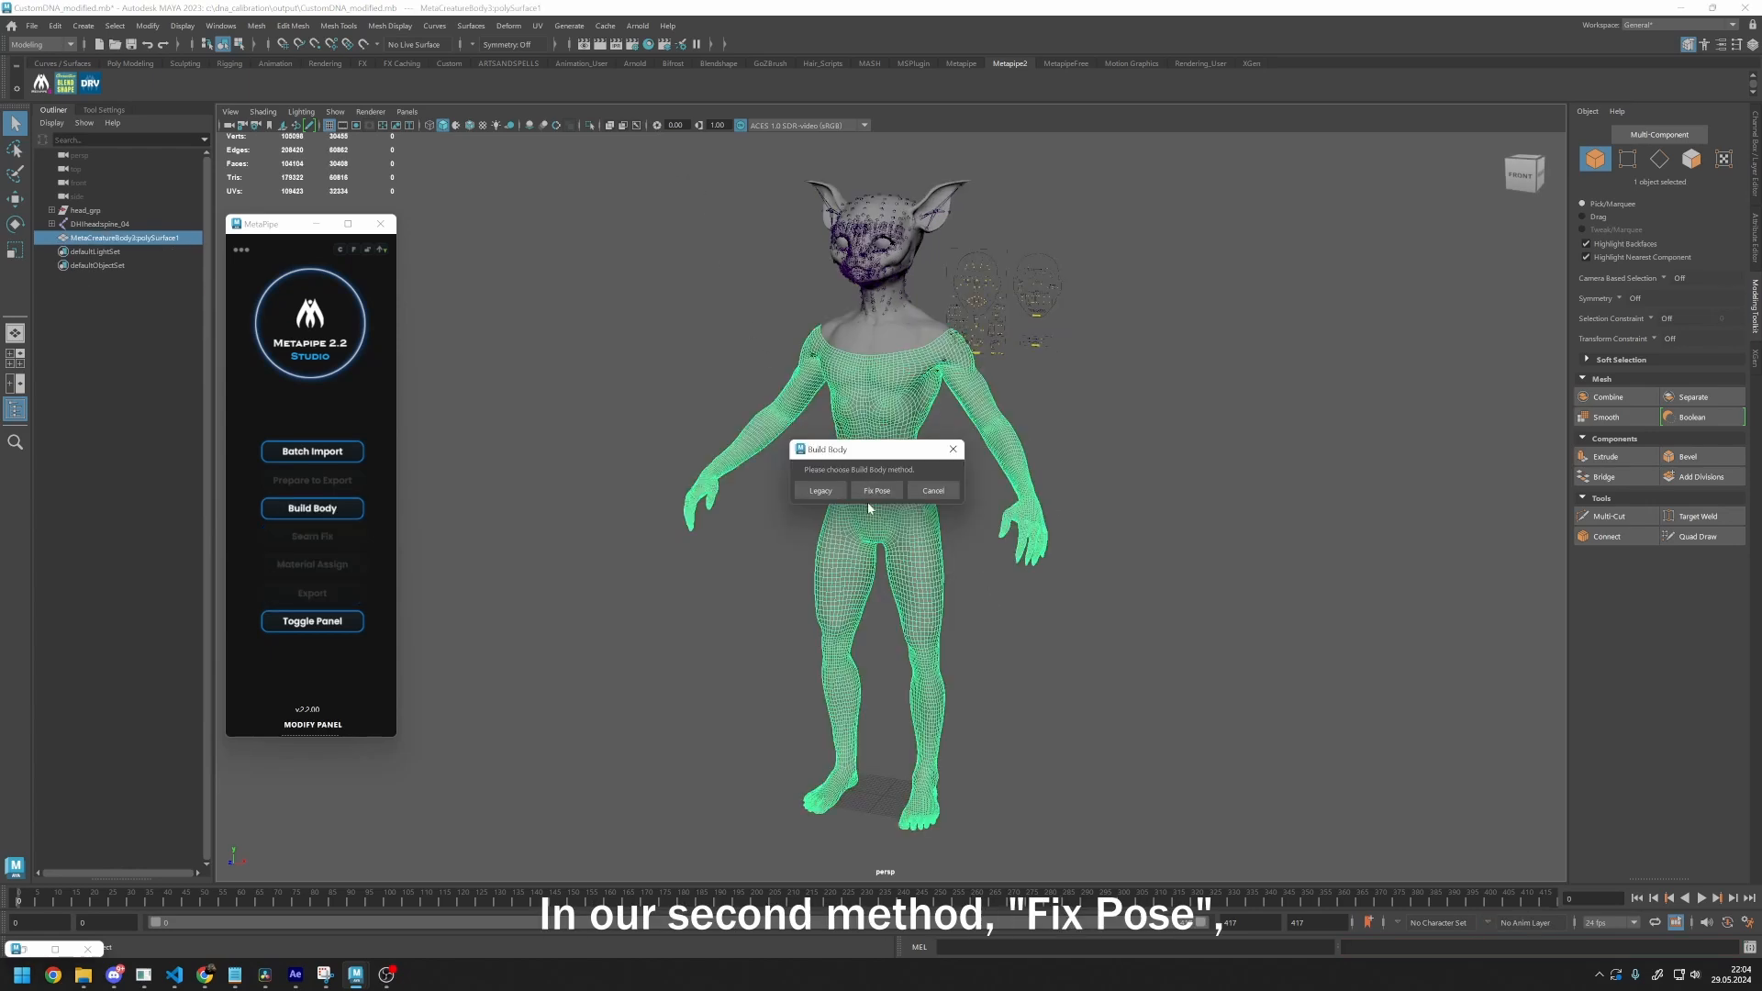
{"action": "left_click", "coordinate": [876, 490]}
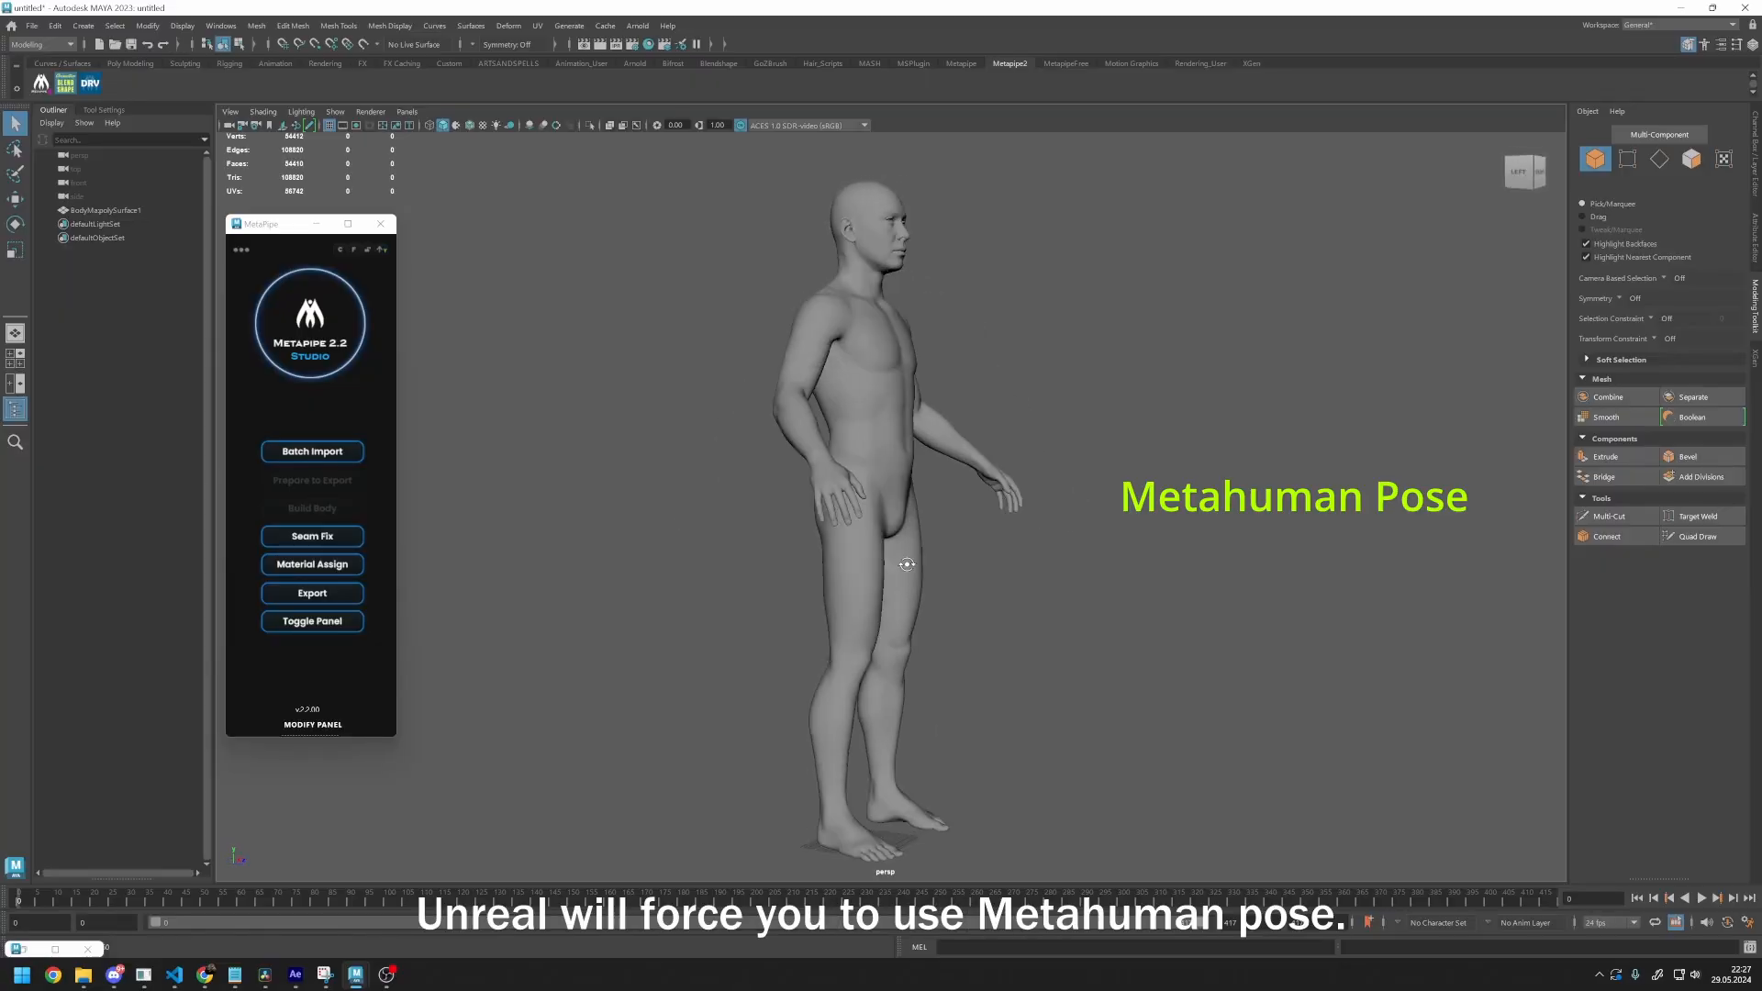
{"action": "left_click_drag", "start_coordinate": [907, 563], "coordinate": [1103, 567]}
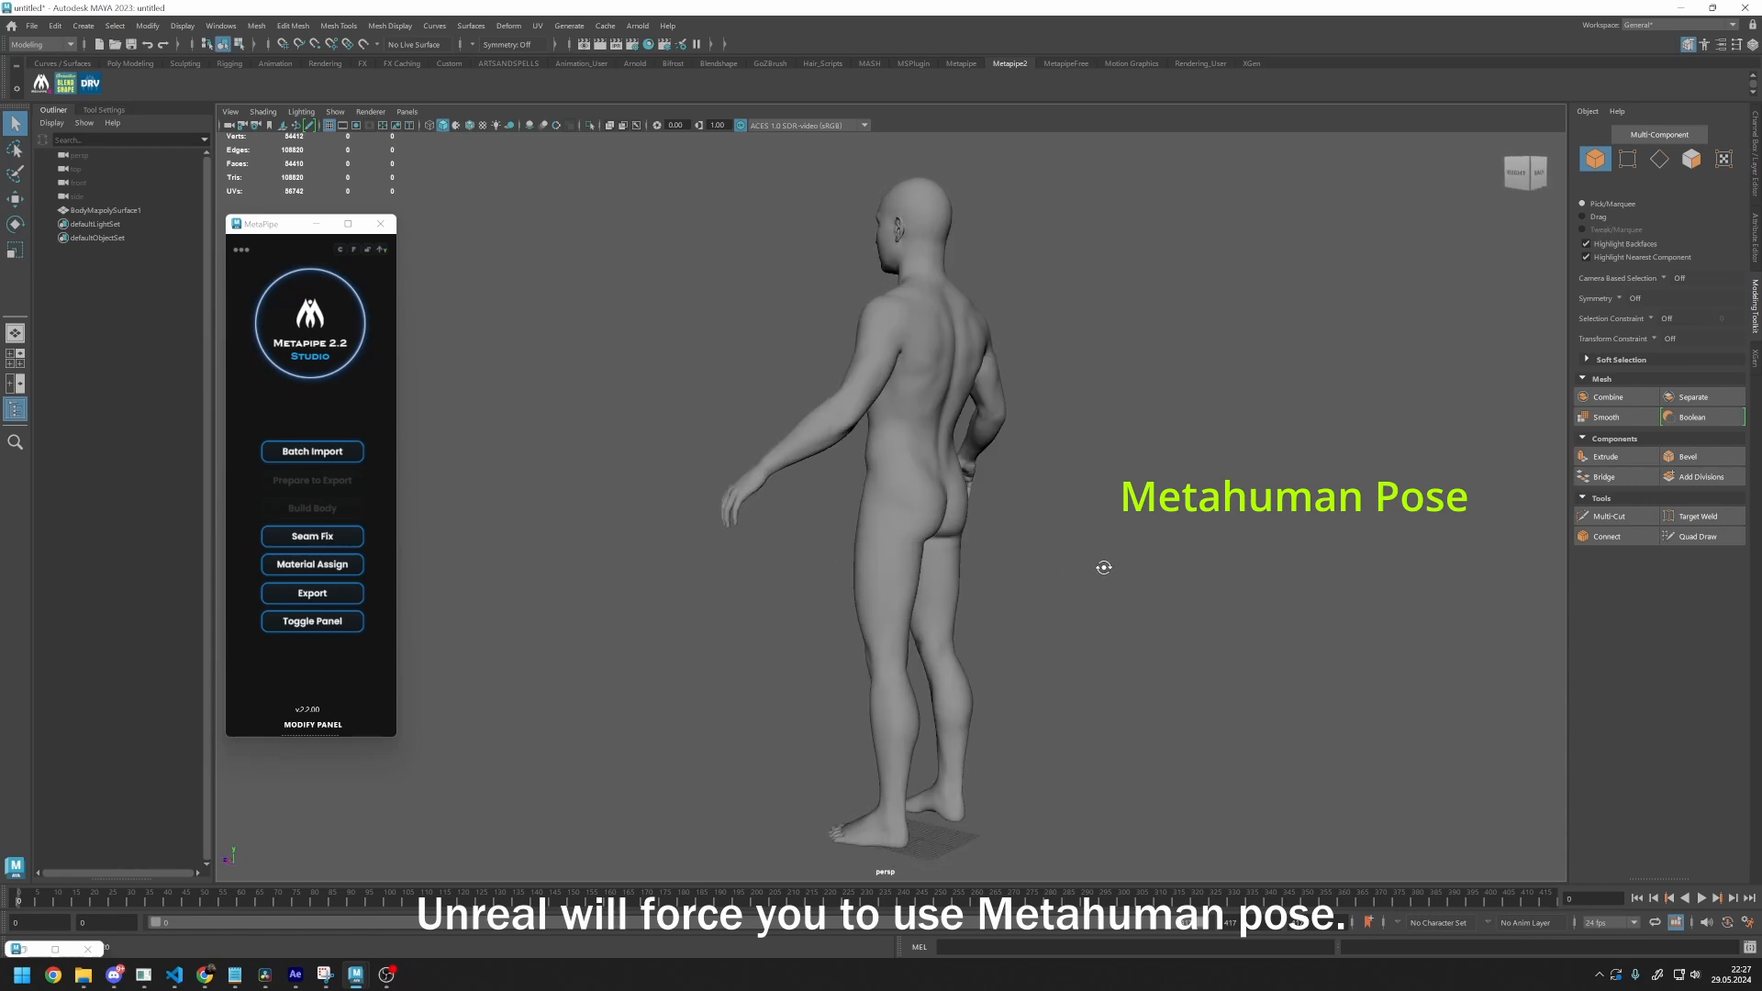
{"action": "left_click", "coordinate": [312, 508]}
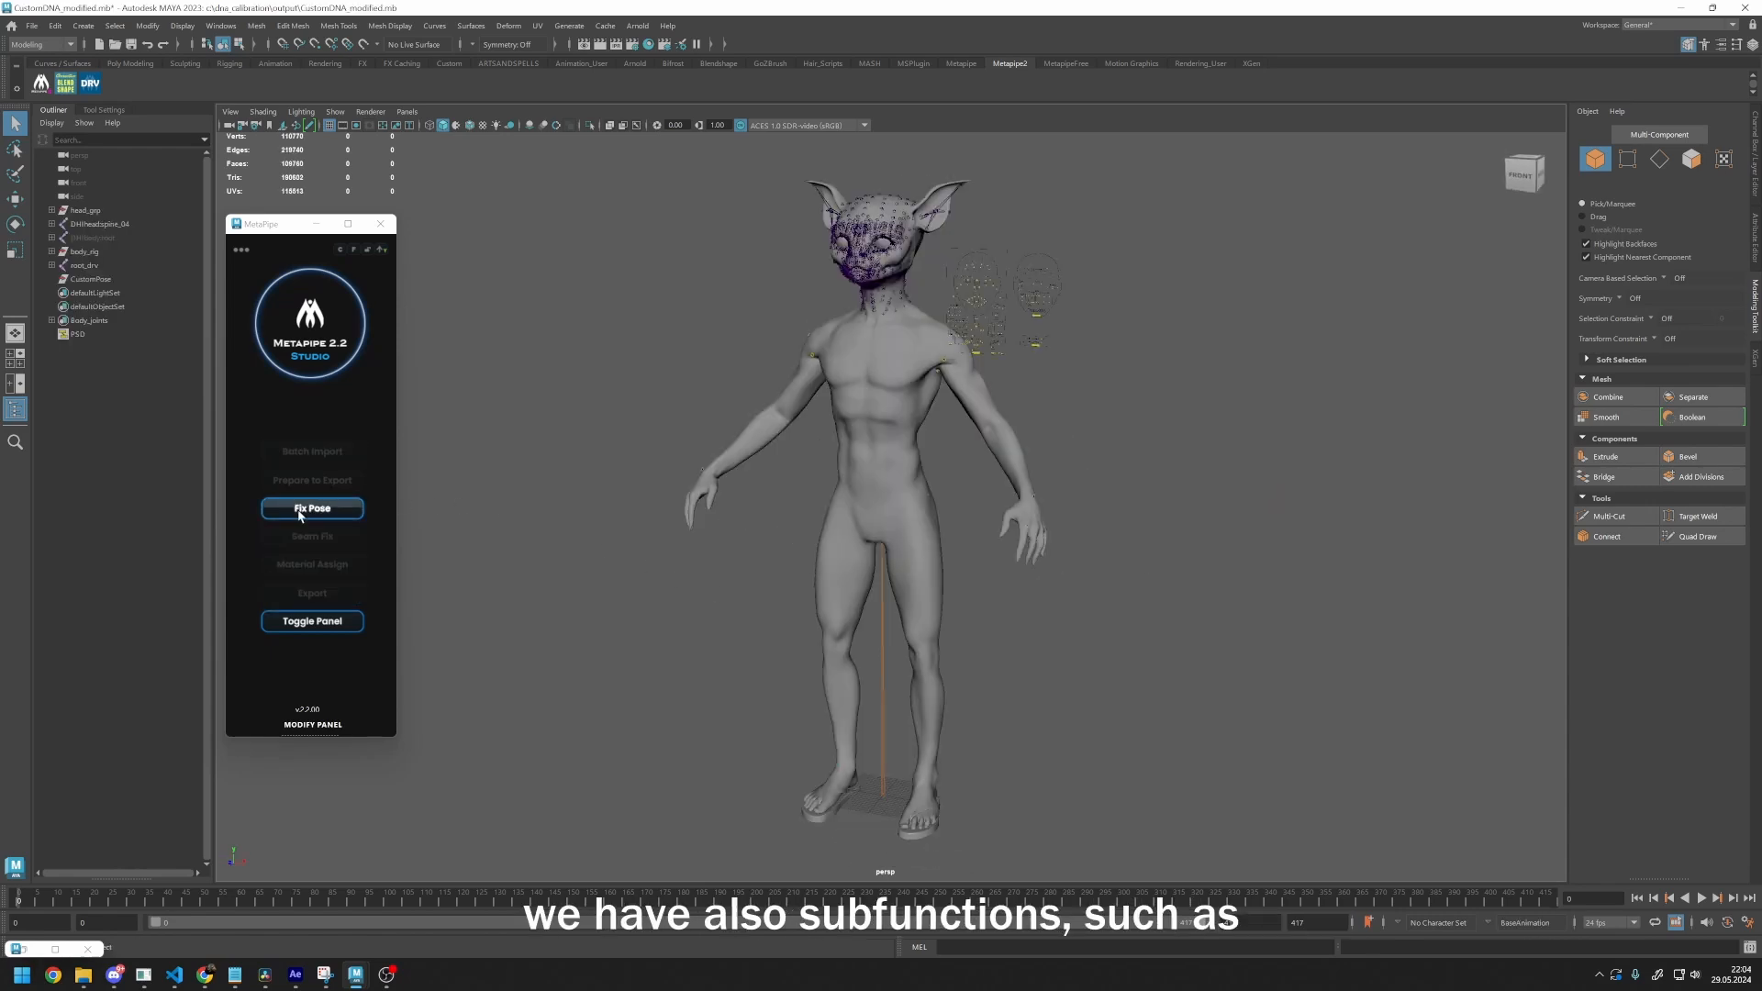
Apply Fix Pose to the Arms/Legs joints only
{"action": "left_click", "coordinate": [311, 508]}
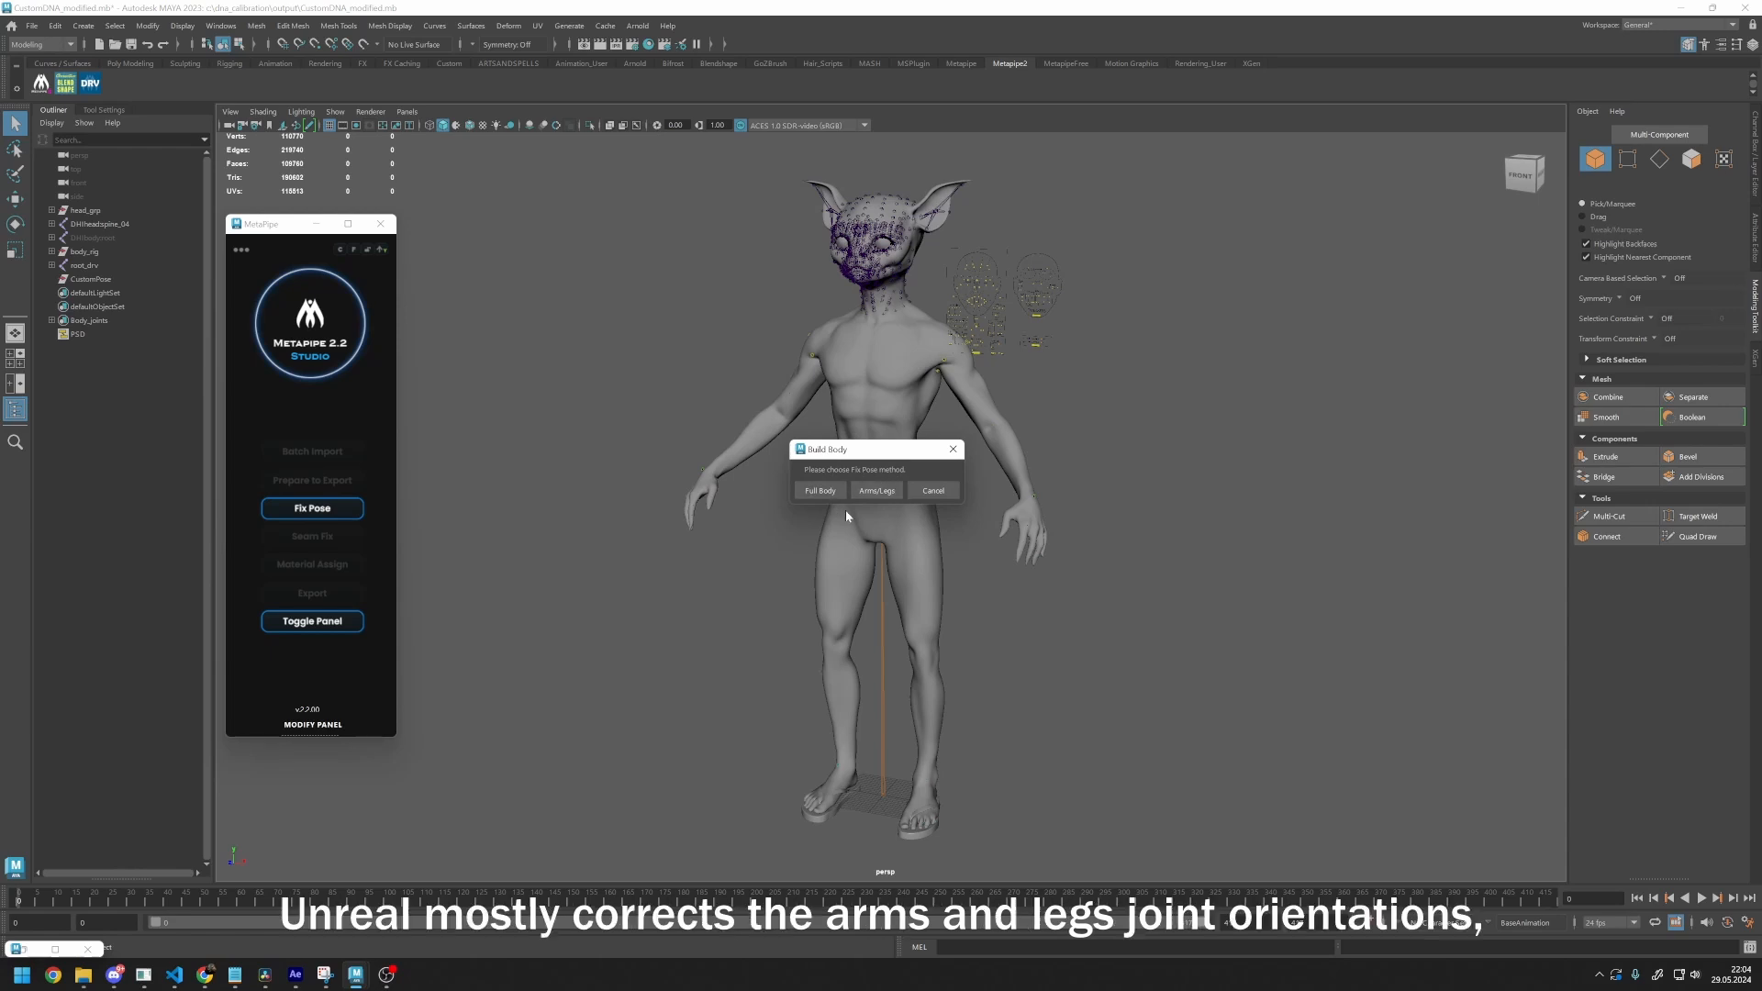
{"action": "mouse_move", "coordinate": [875, 491]}
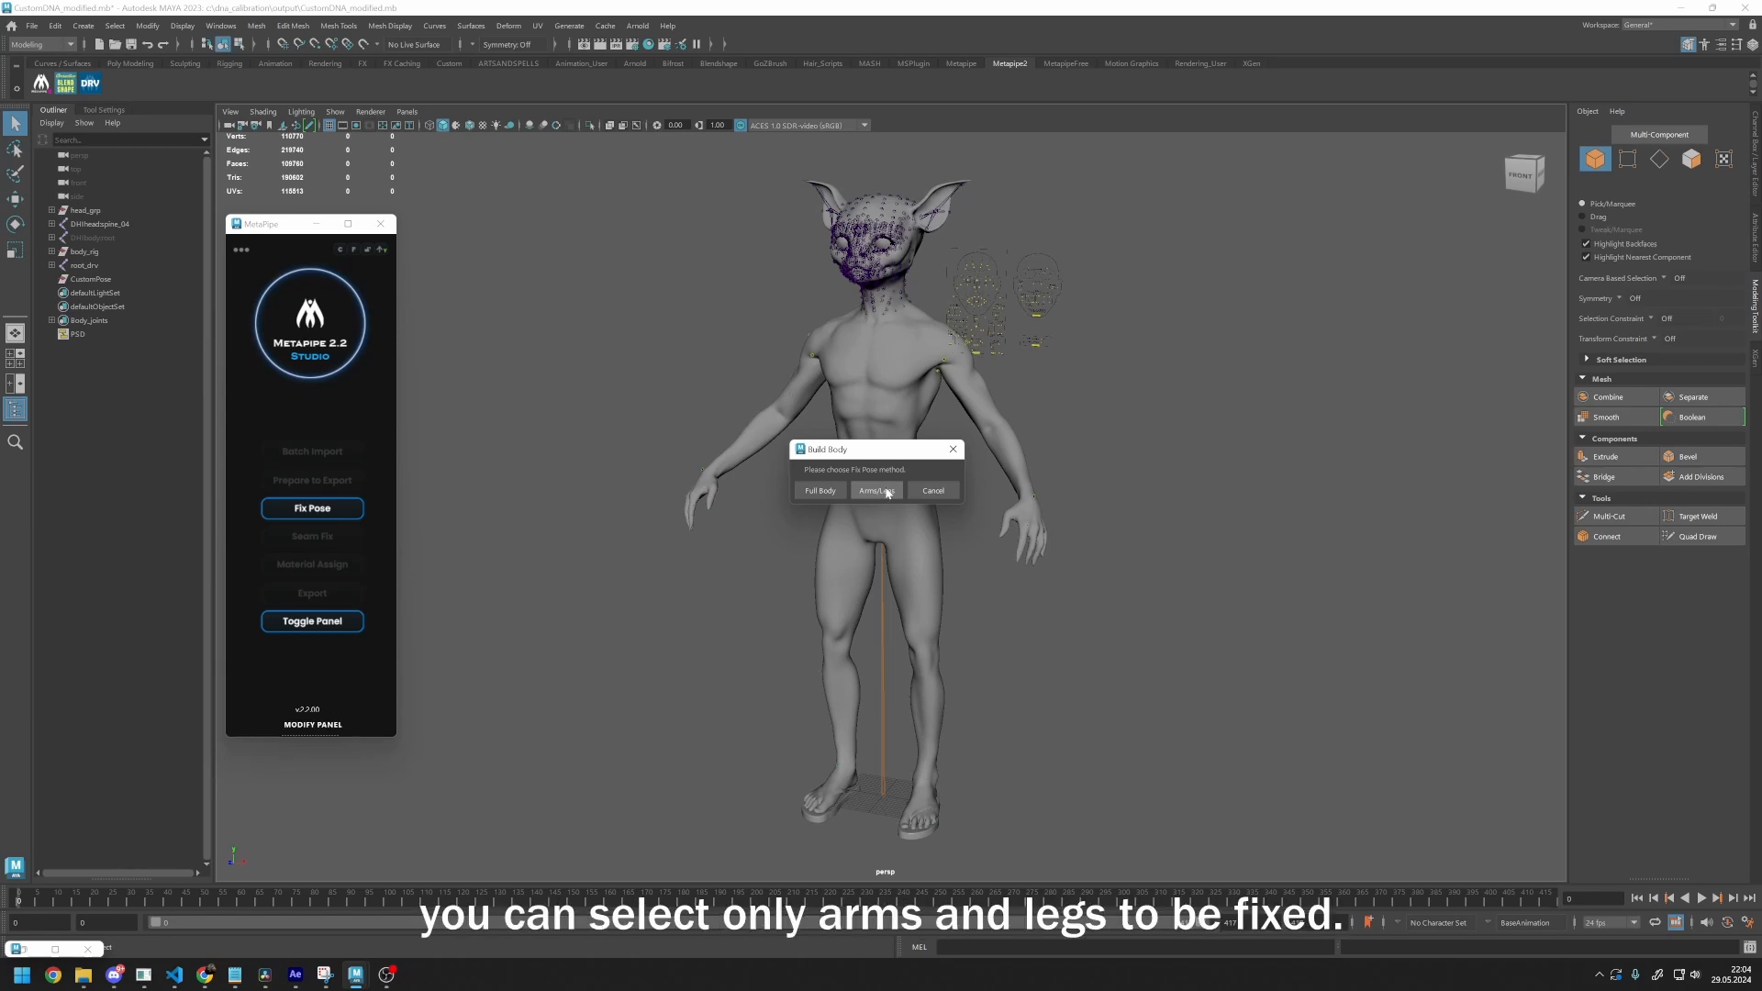
{"action": "left_click", "coordinate": [873, 490]}
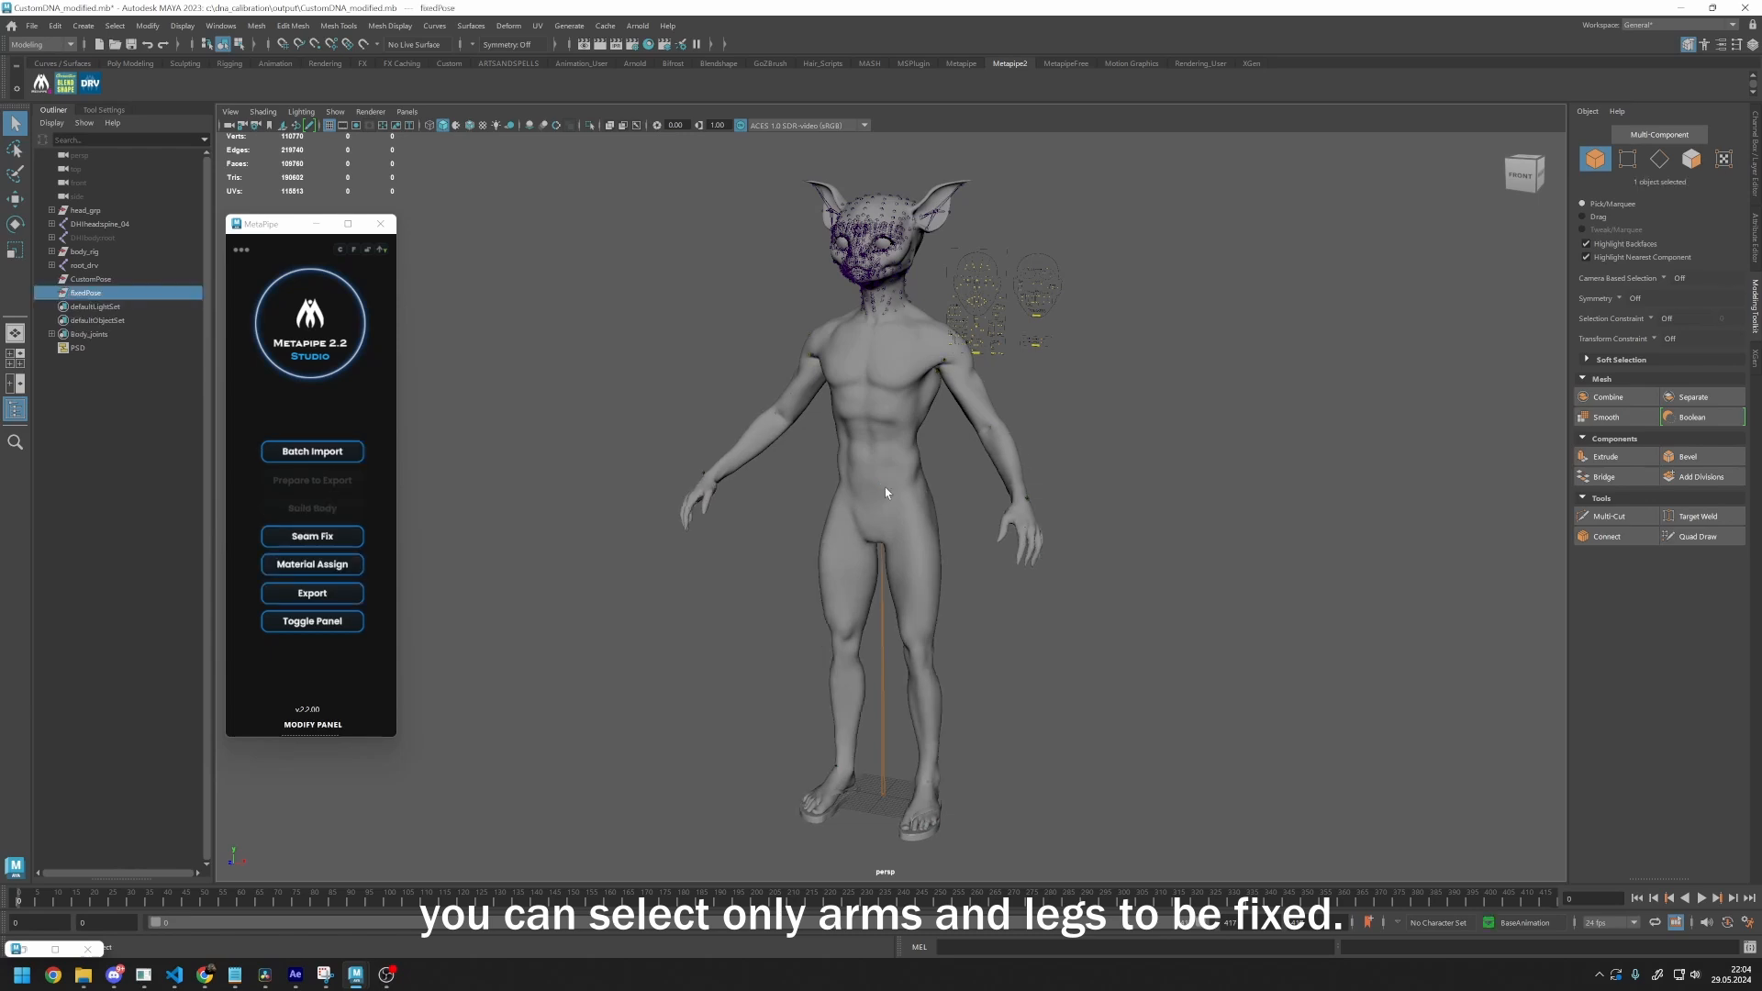
{"action": "mouse_move", "coordinate": [772, 341]}
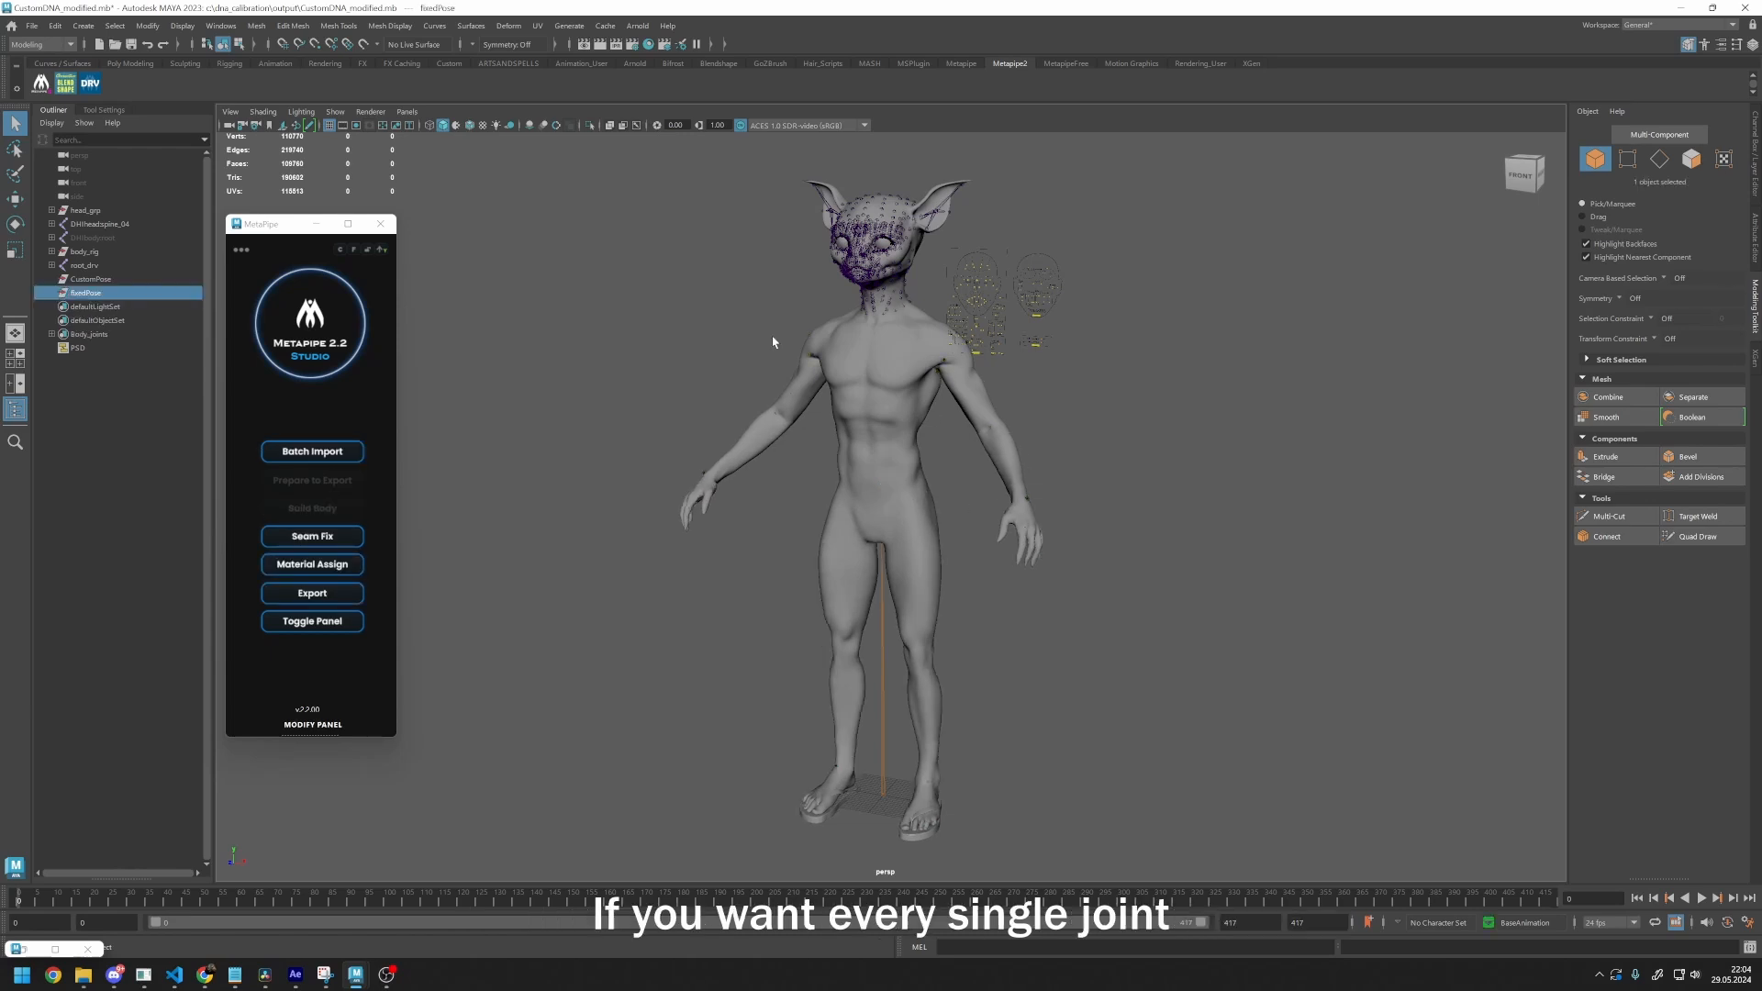